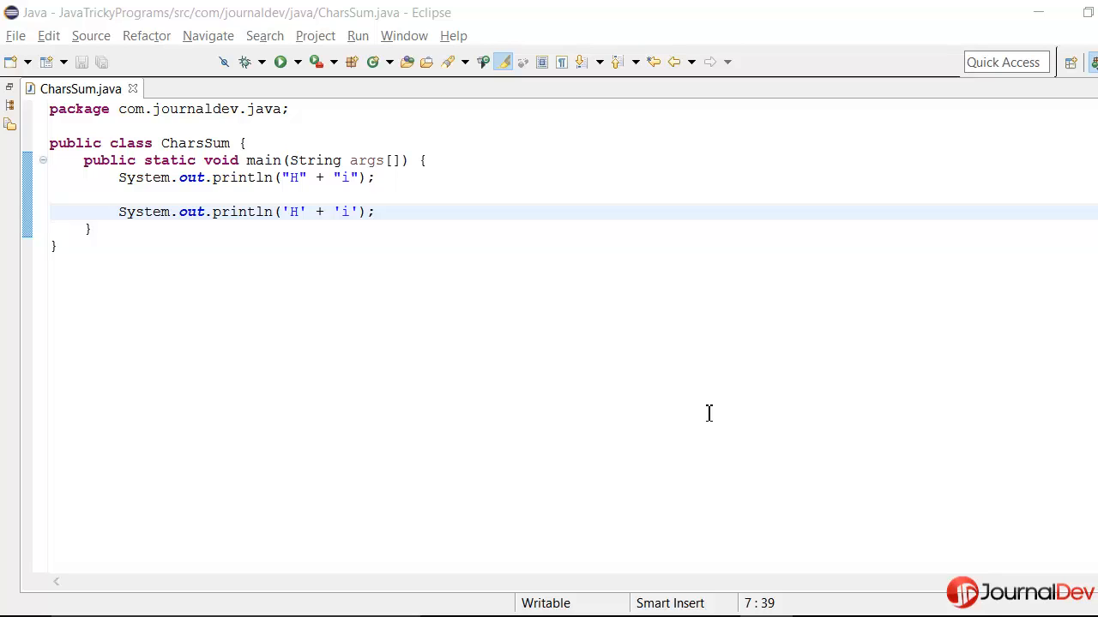
pyautogui.moveTo(675, 395)
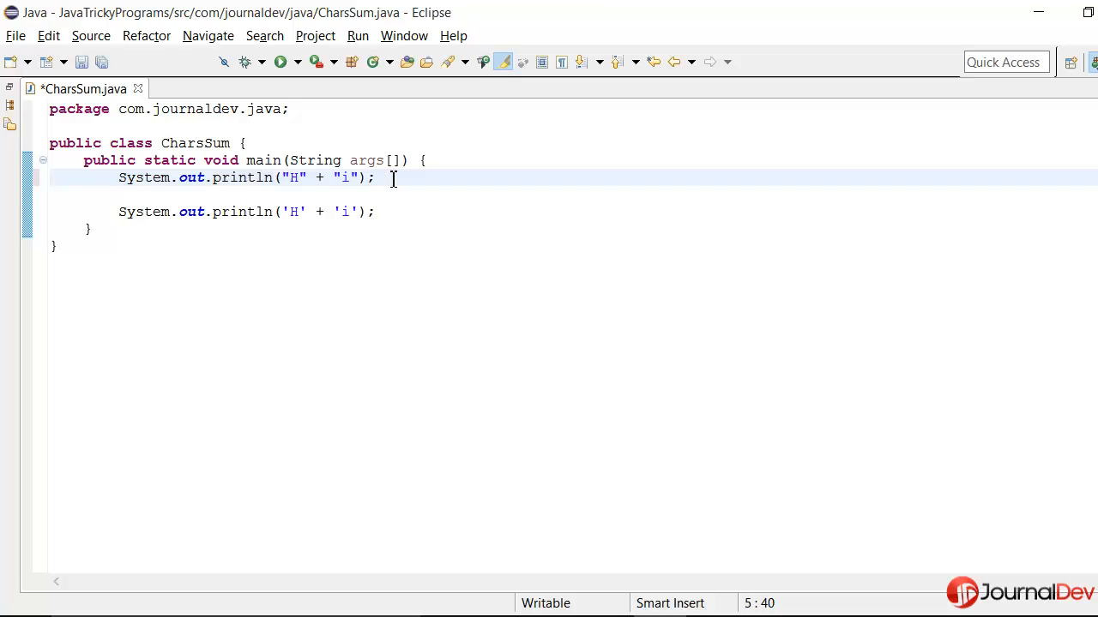
# Add the comment //Hi after the string println and an empty // after the char-addition println.
pyautogui.write('//Hi')
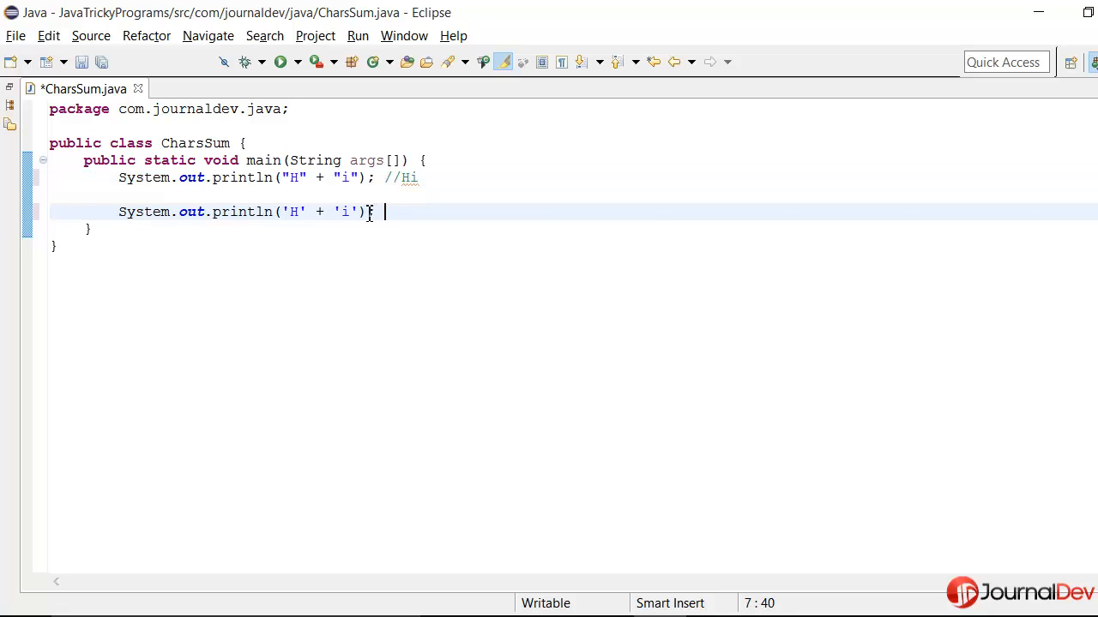
pyautogui.write('//')
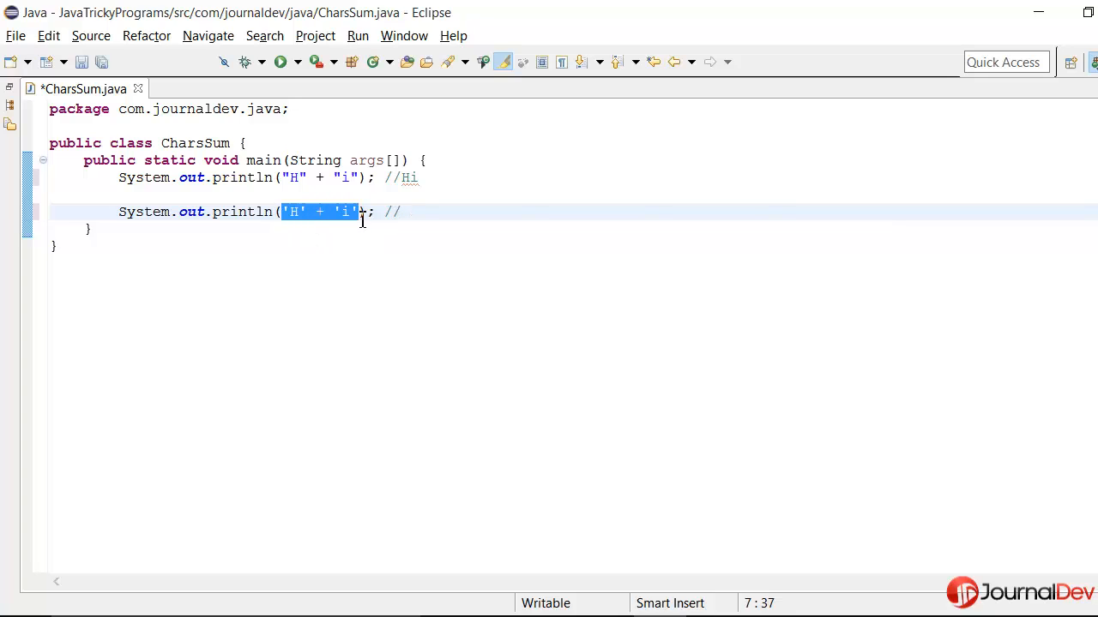
pyautogui.click(358, 213)
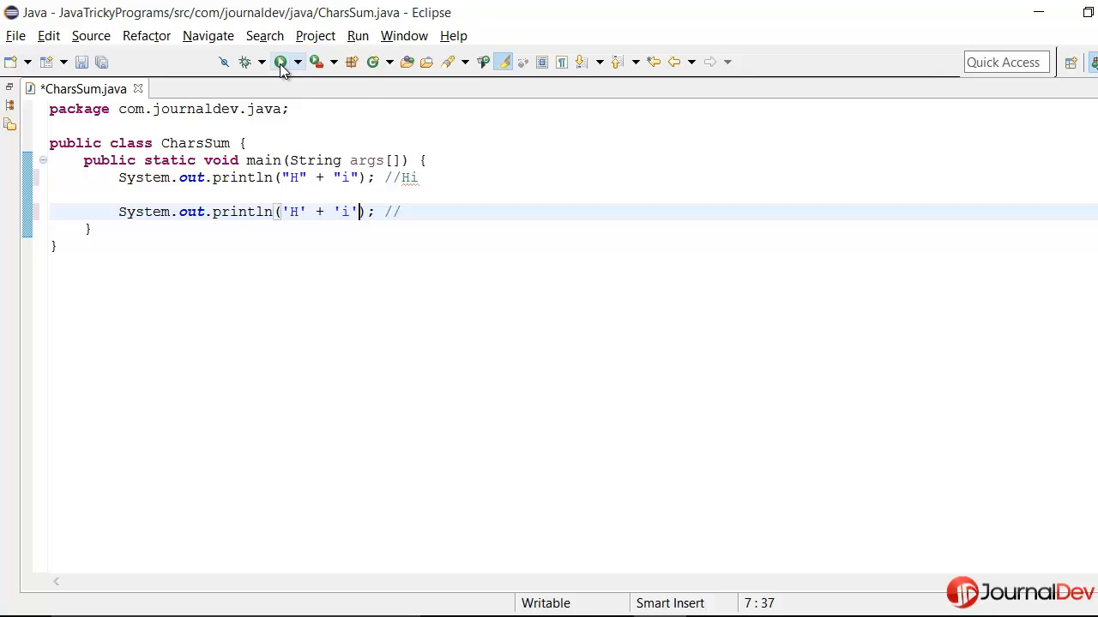
# Save and run CharsSum so the console shows Hi and 177, then maximize the editor again.
pyautogui.click(281, 61)
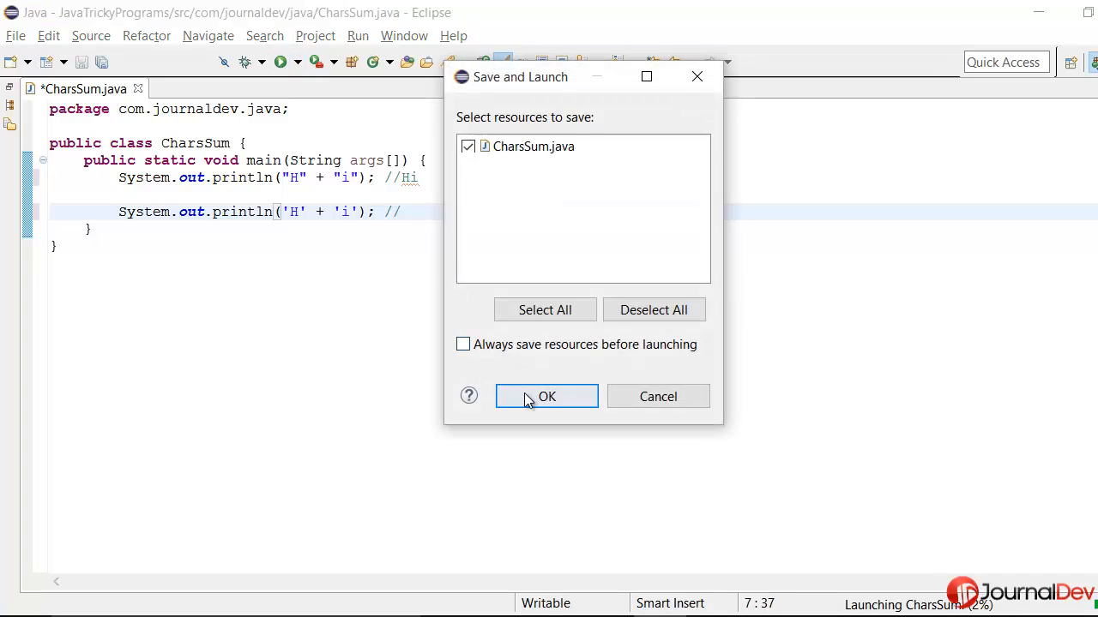
pyautogui.click(545, 396)
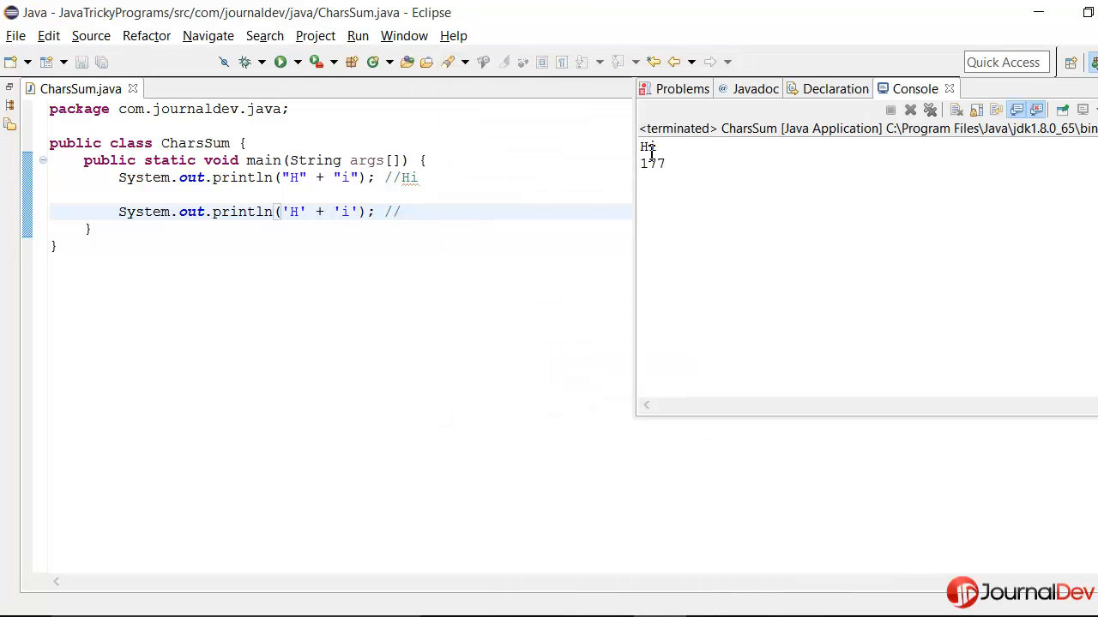
pyautogui.moveTo(658, 148)
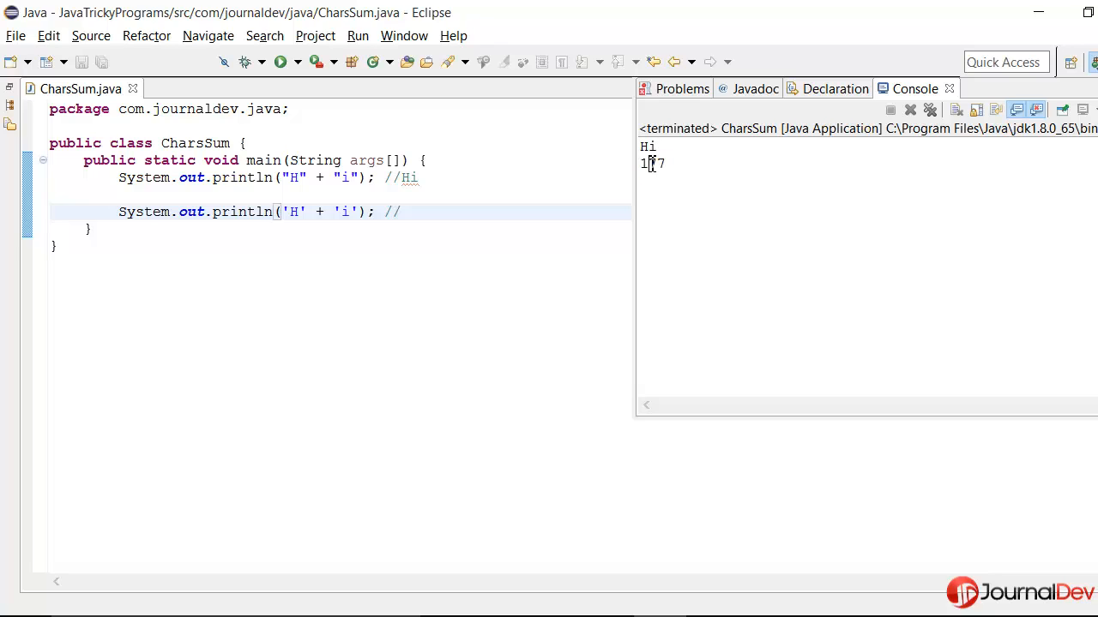
pyautogui.doubleClick(652, 165)
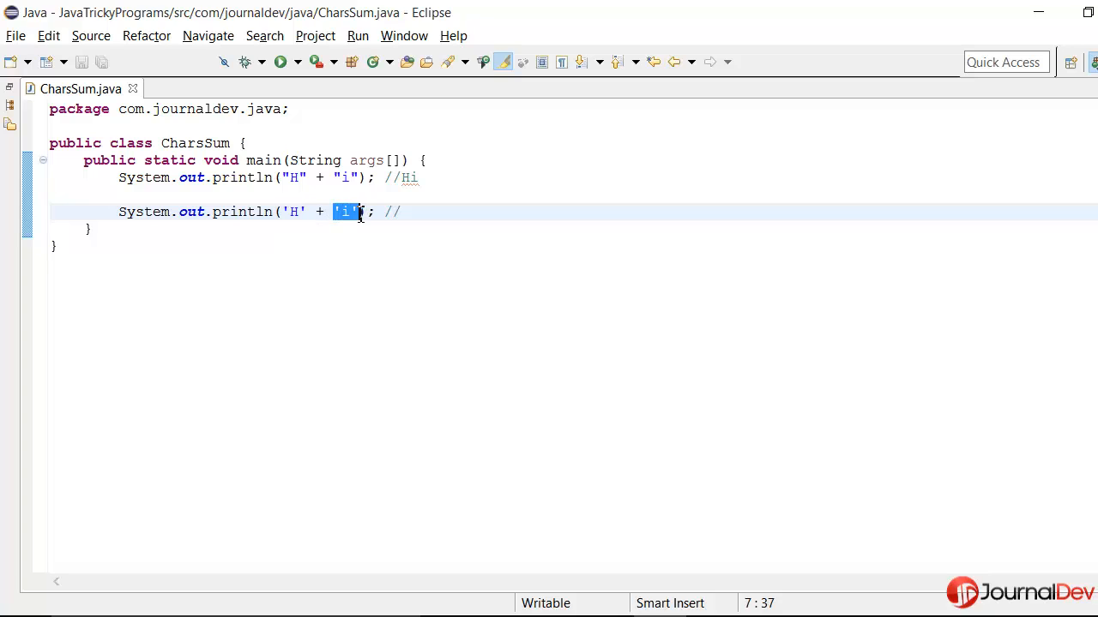
pyautogui.click(360, 213)
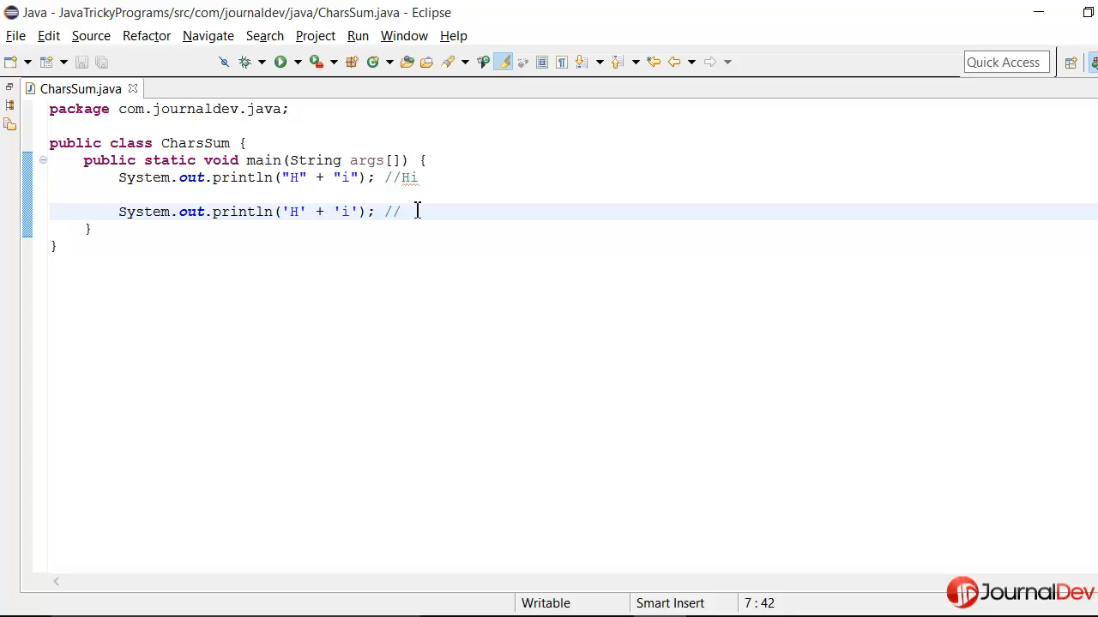
# Declare int x = 'H' and int y = 'i' below the println statements and save.
pyautogui.press('Enter')
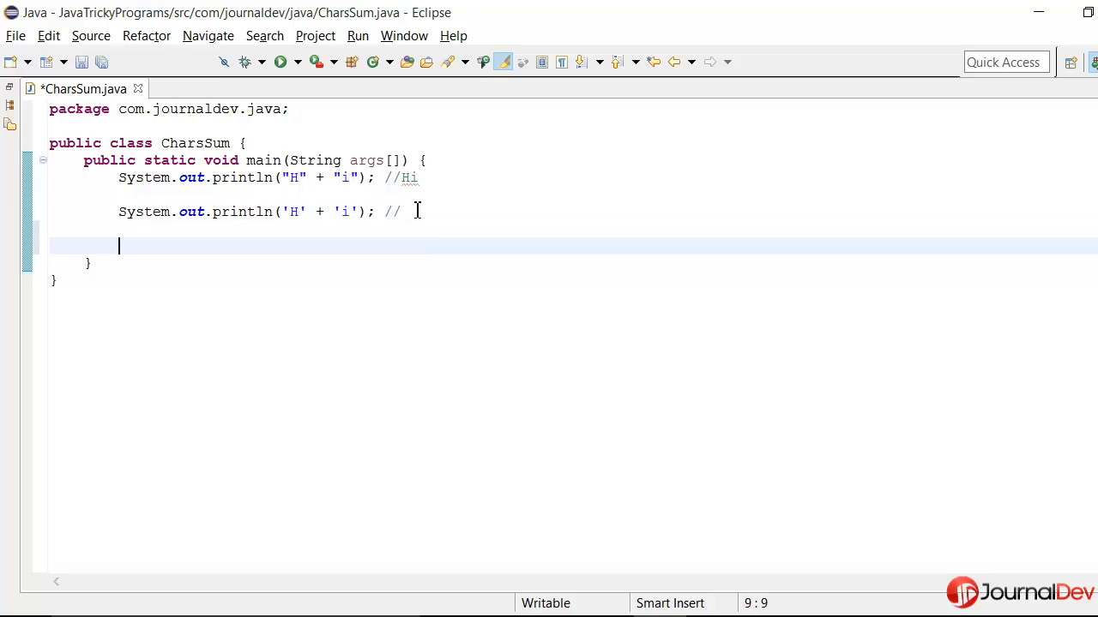
pyautogui.write('int x =')
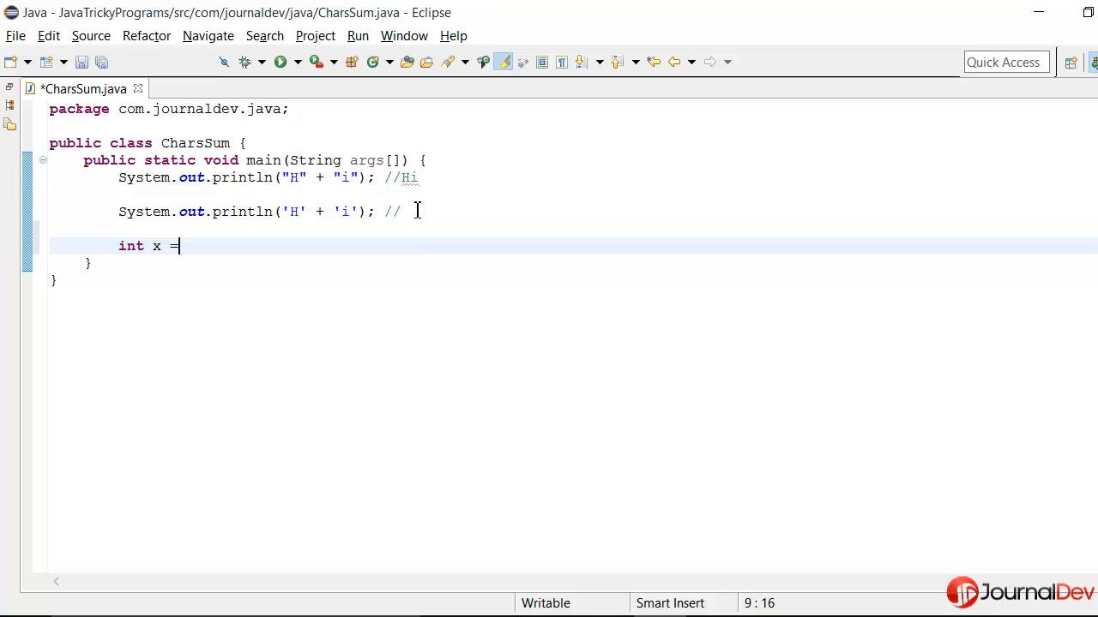
pyautogui.write("''")
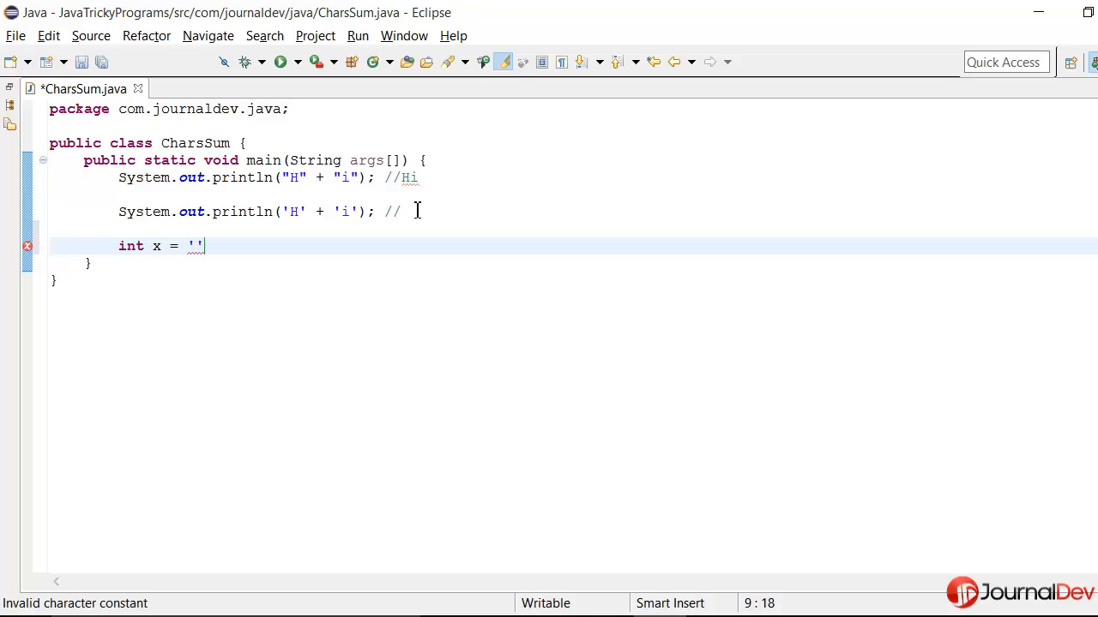
pyautogui.write('H;')
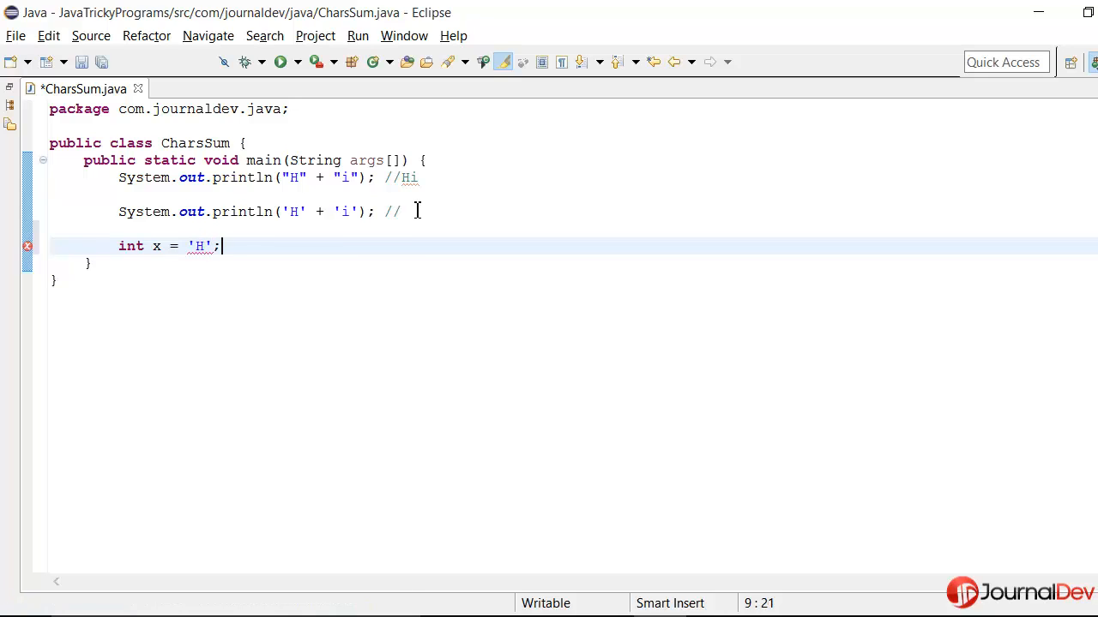
pyautogui.press('Ctrl+s')
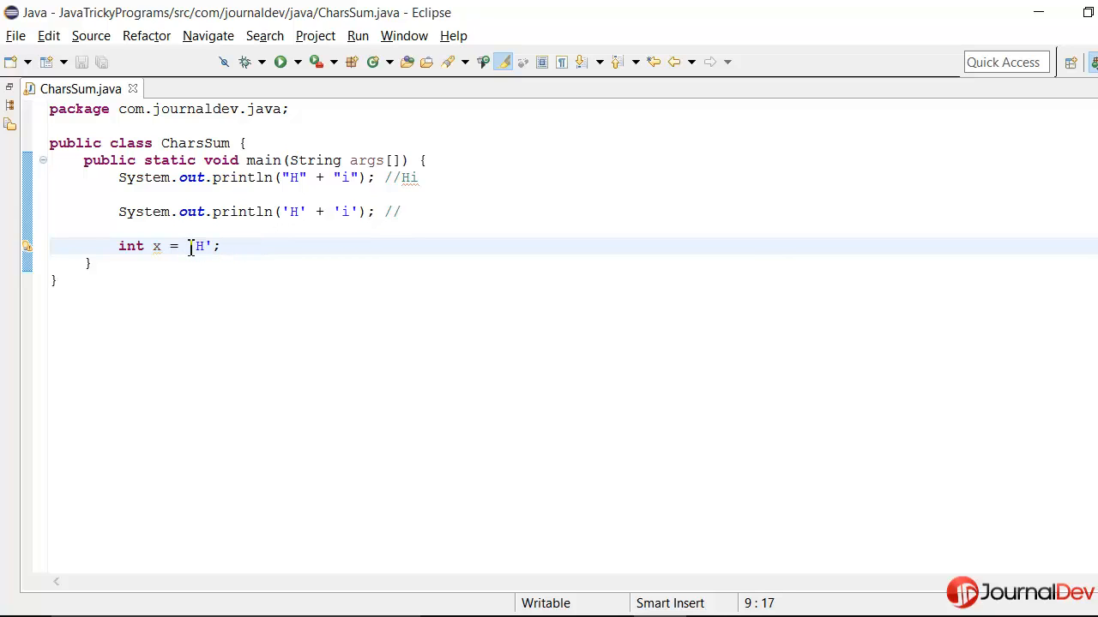
pyautogui.doubleClick(199, 247)
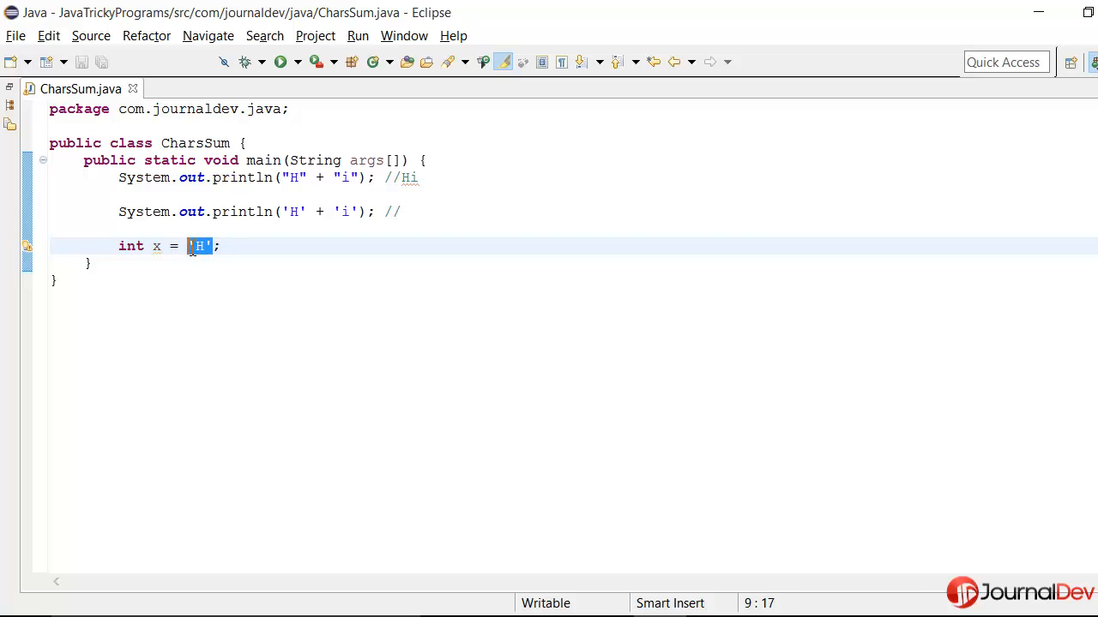
pyautogui.click(161, 247)
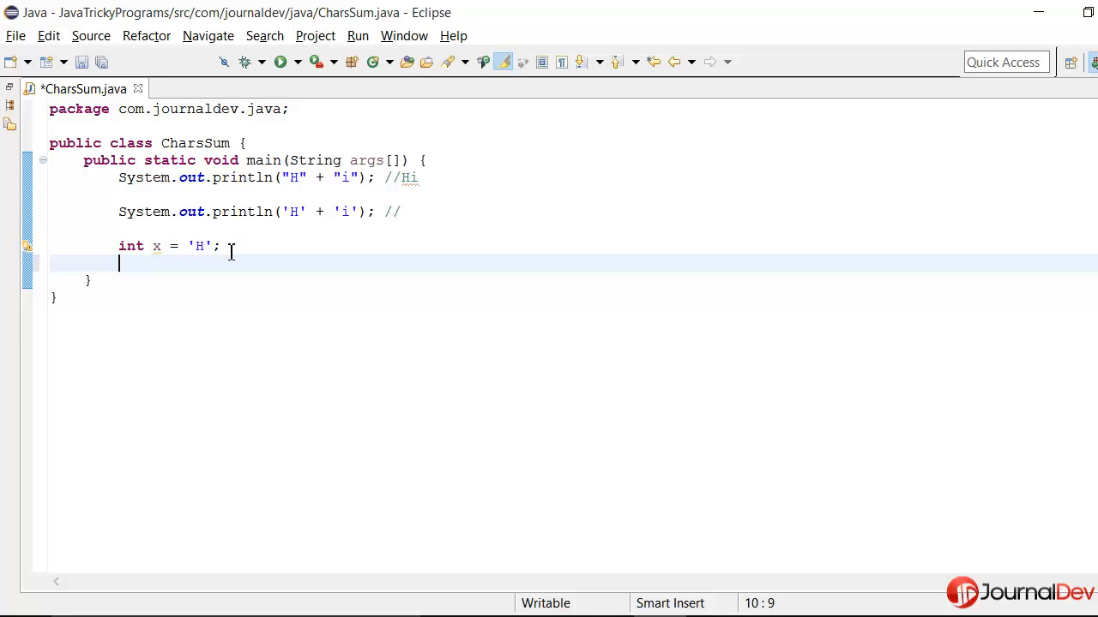
pyautogui.write('int y')
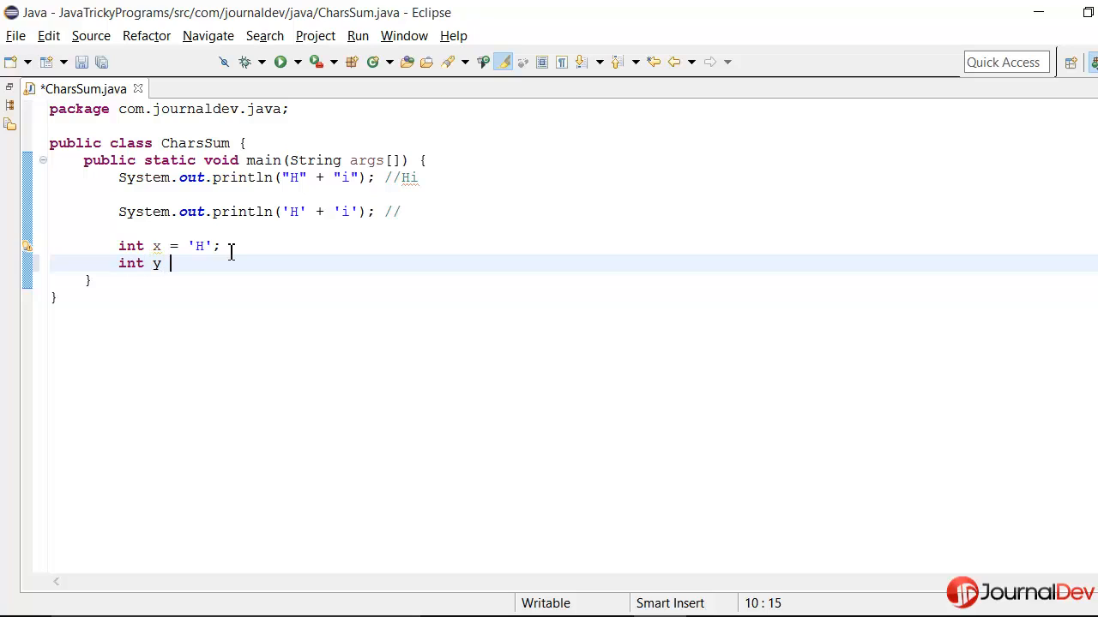
pyautogui.write("= 'i';")
pyautogui.write('System.out.println();')
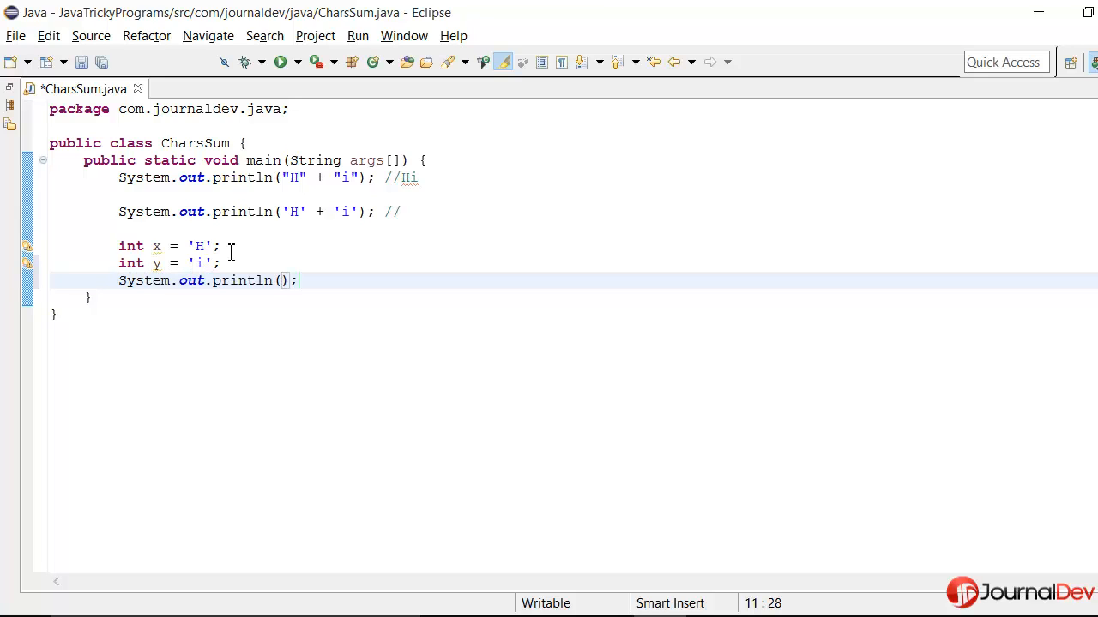
# Write a println of x+","+y to print both int values separated by a comma.
pyautogui.write('x')
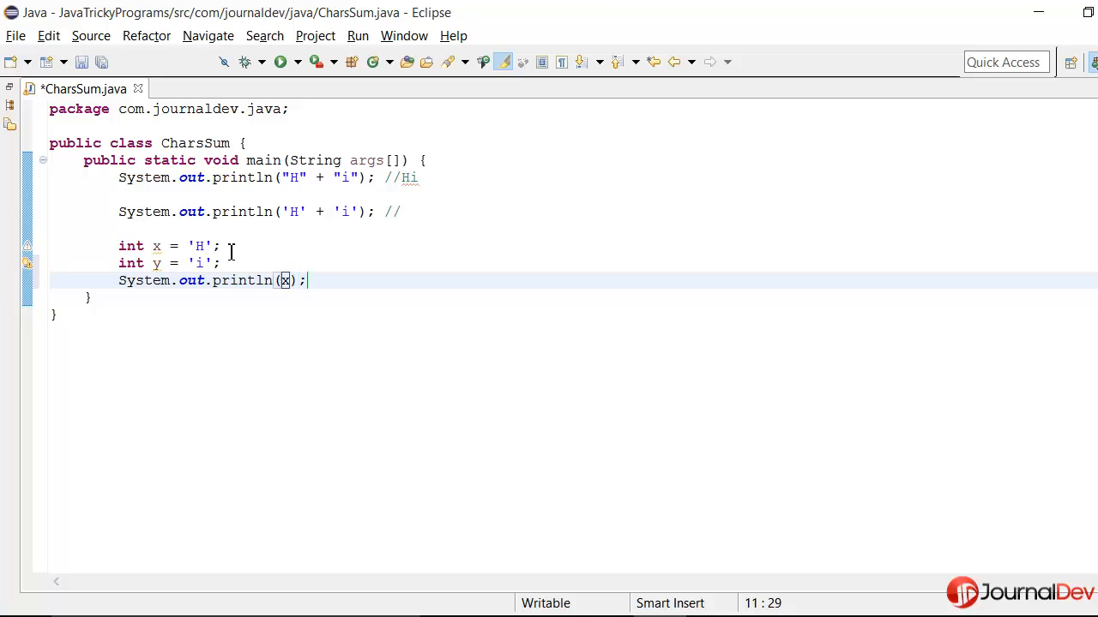
pyautogui.write('+","+')
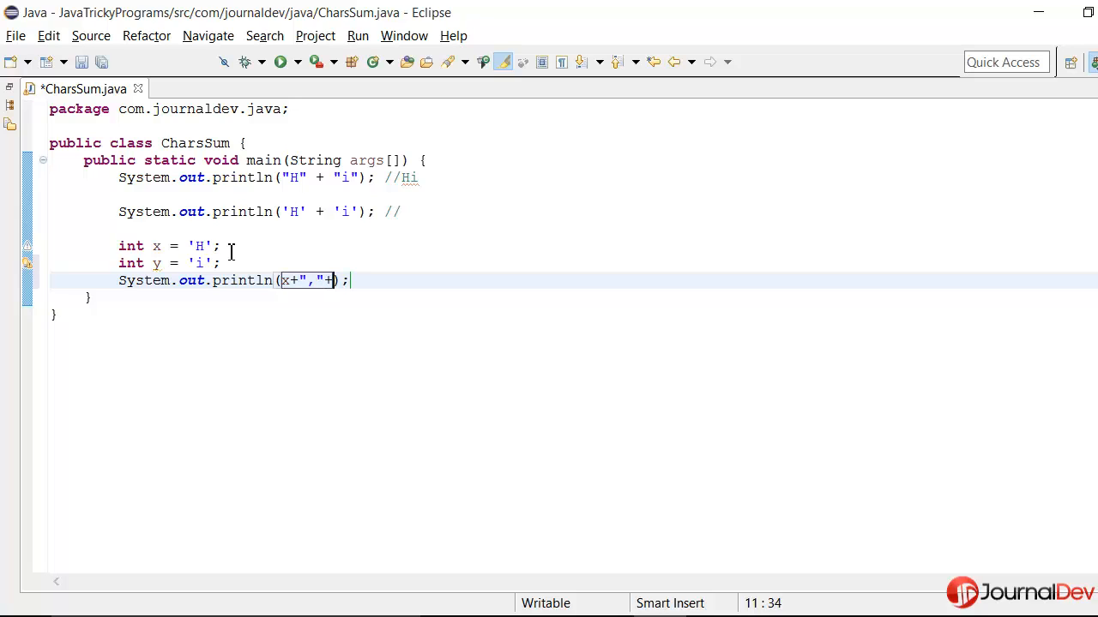
pyautogui.write('i')
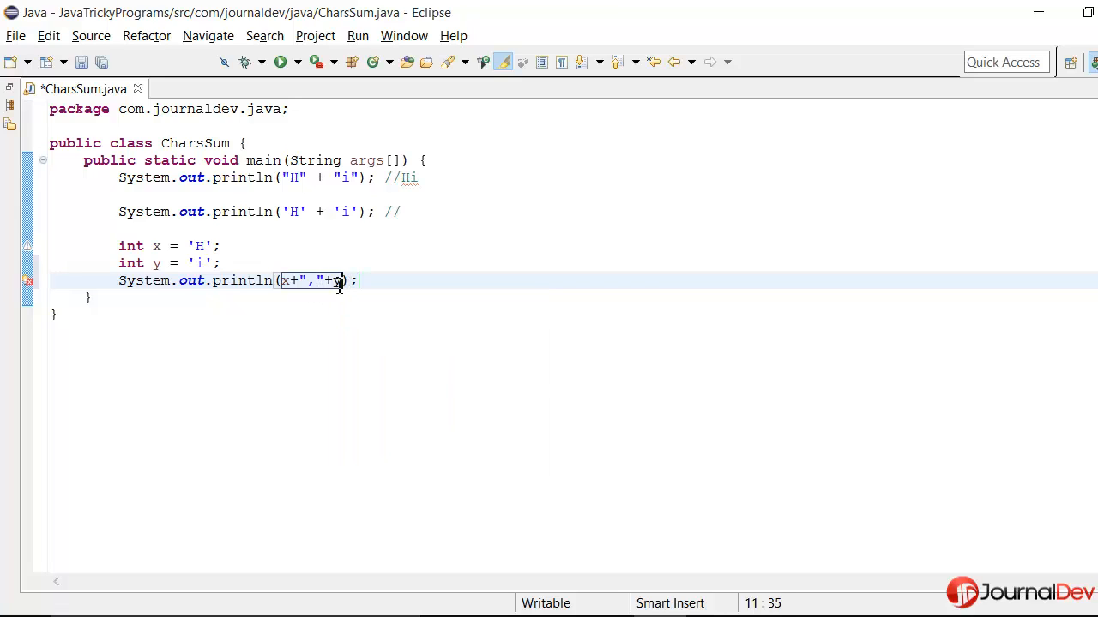
# Run CharsSum to show 177 and 72,105 in the console, then restore the editor.
pyautogui.click(278, 62)
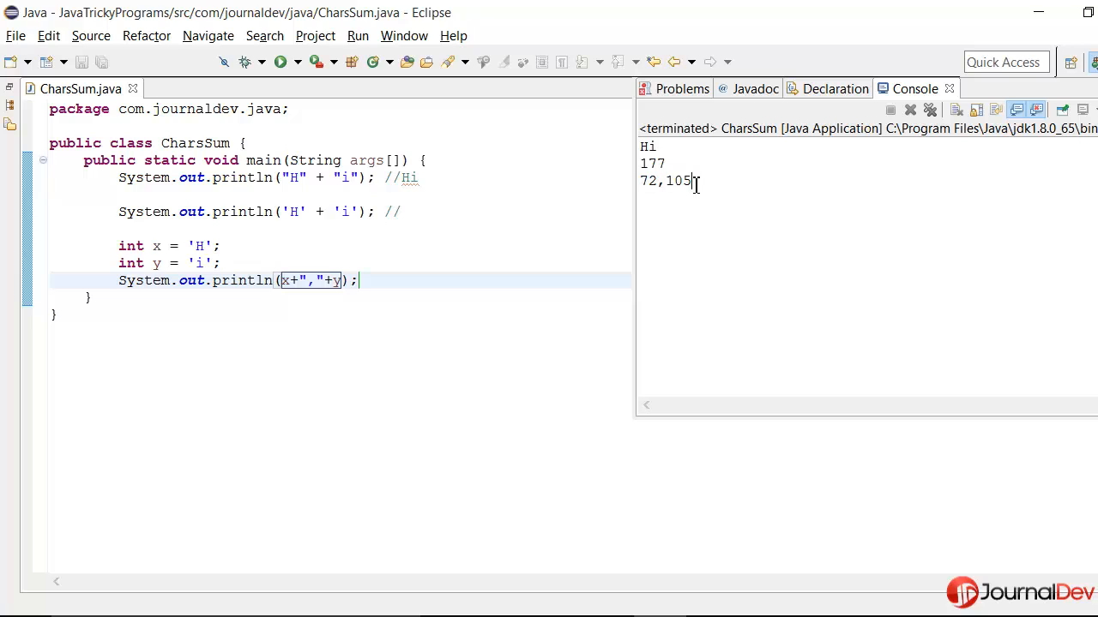
pyautogui.doubleClick(666, 181)
pyautogui.write('72+105')
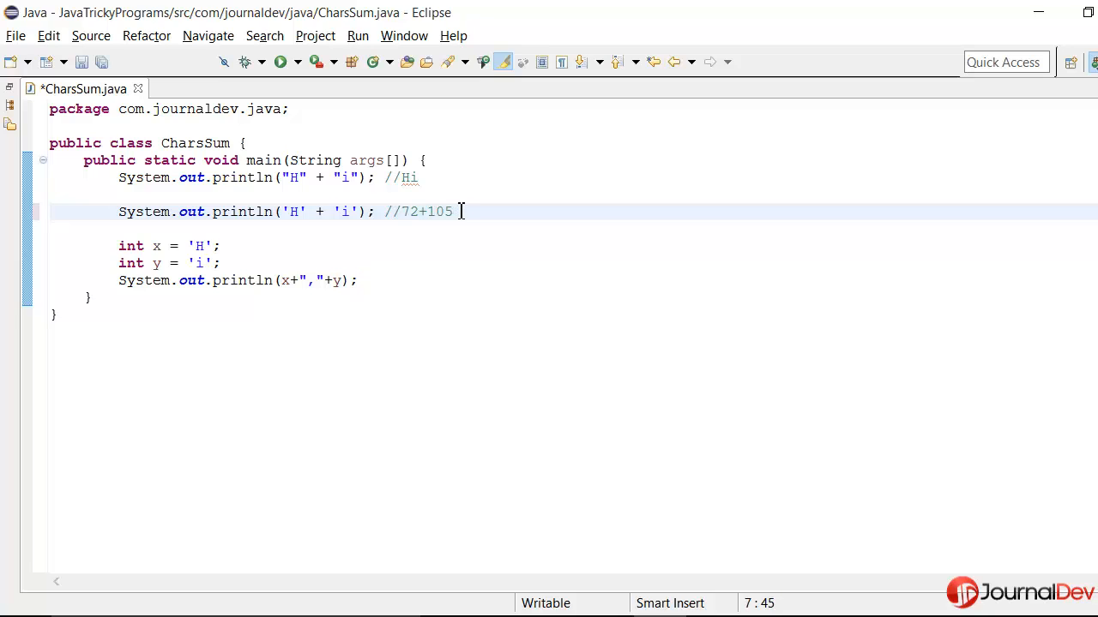
# Complete the comment as //72+105=177, save and run, and prepare to change + to -.
pyautogui.write('=')
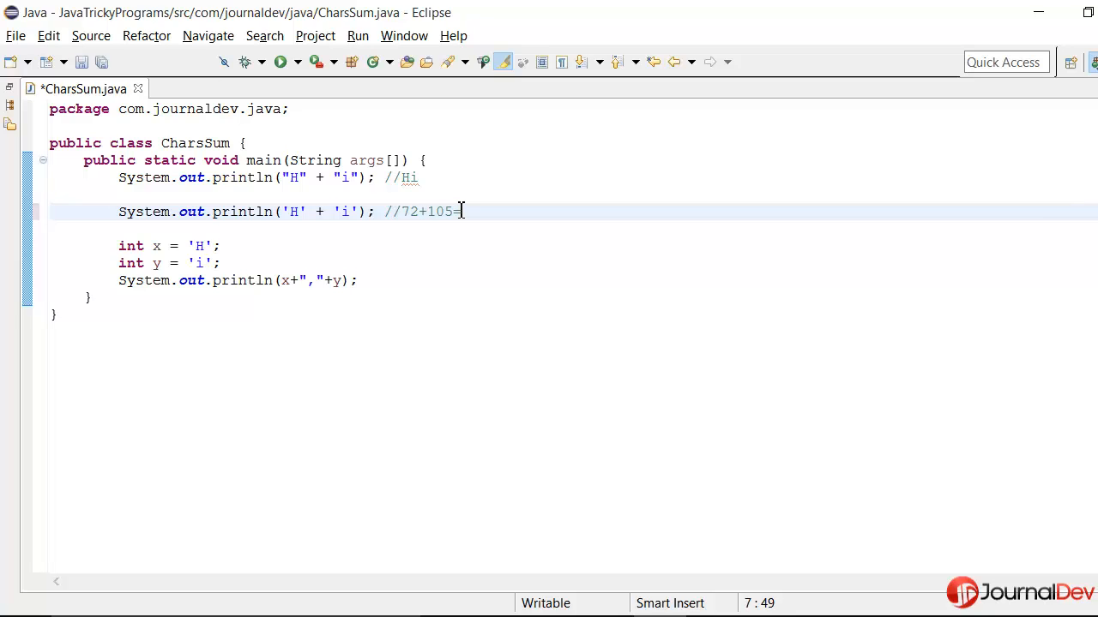
pyautogui.write('177')
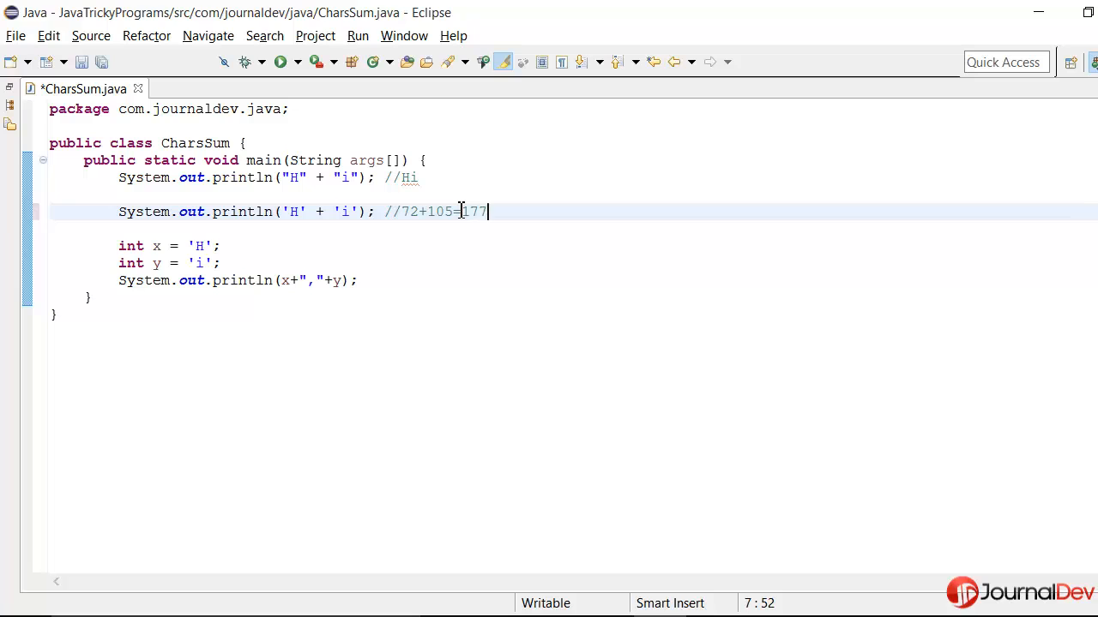
pyautogui.click(278, 61)
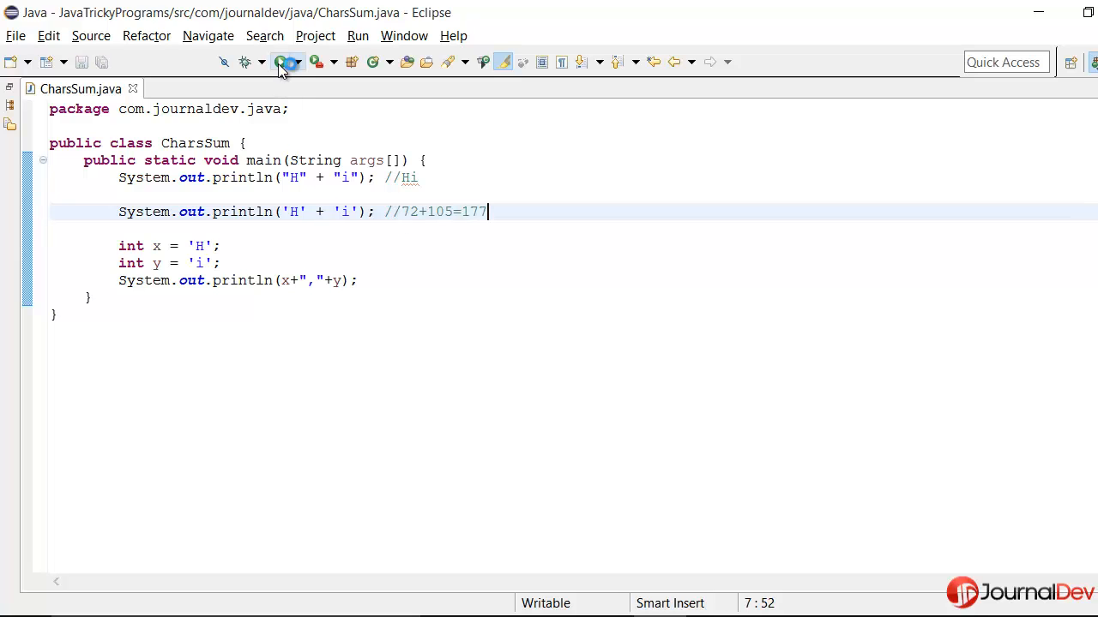
pyautogui.click(277, 62)
pyautogui.write('-')
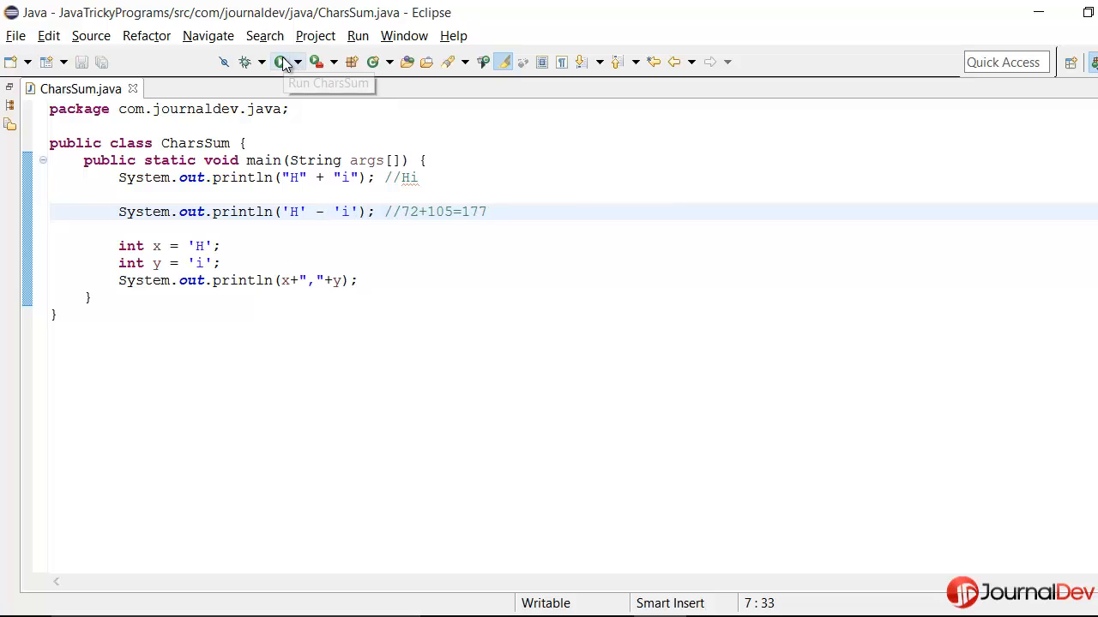
# Add a println('H') via the sysout template below the subtraction line and save.
pyautogui.click(280, 62)
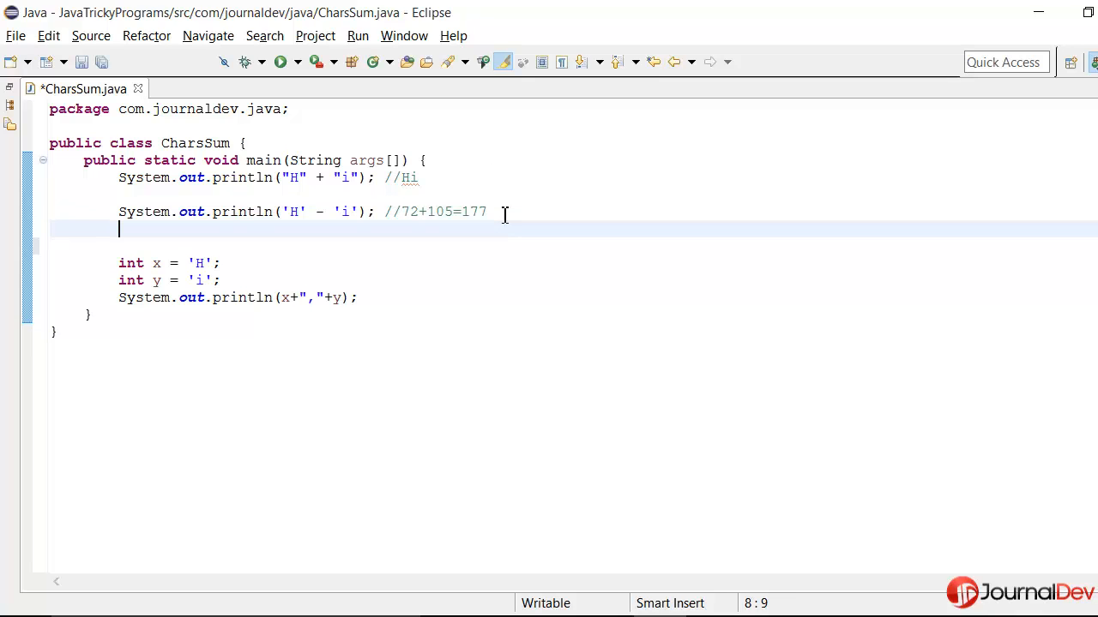
pyautogui.write('sysout')
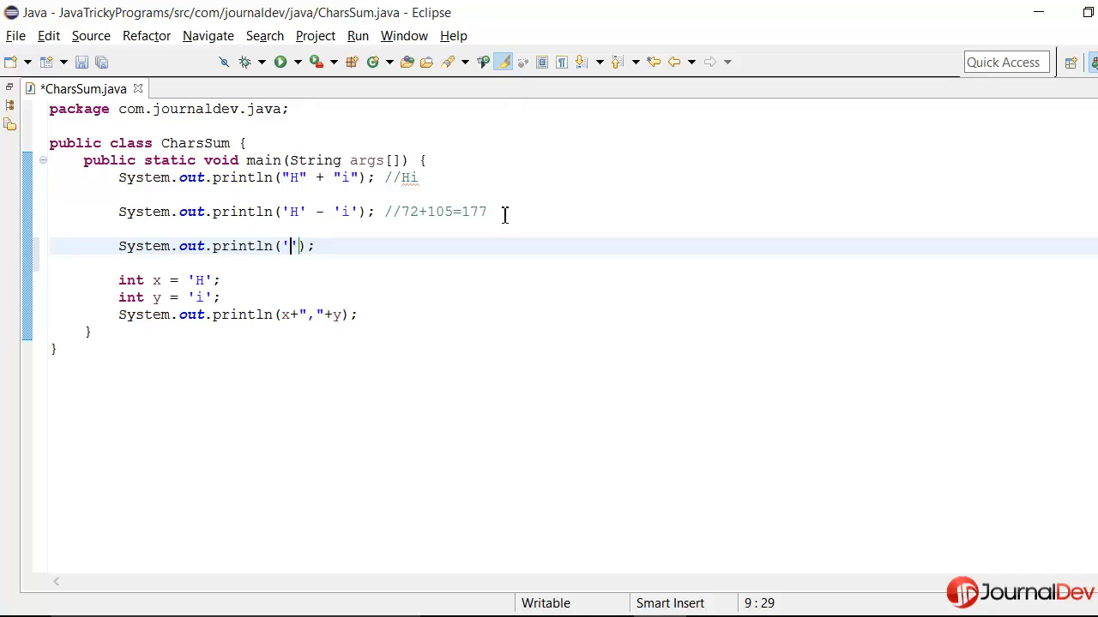
pyautogui.write('H')
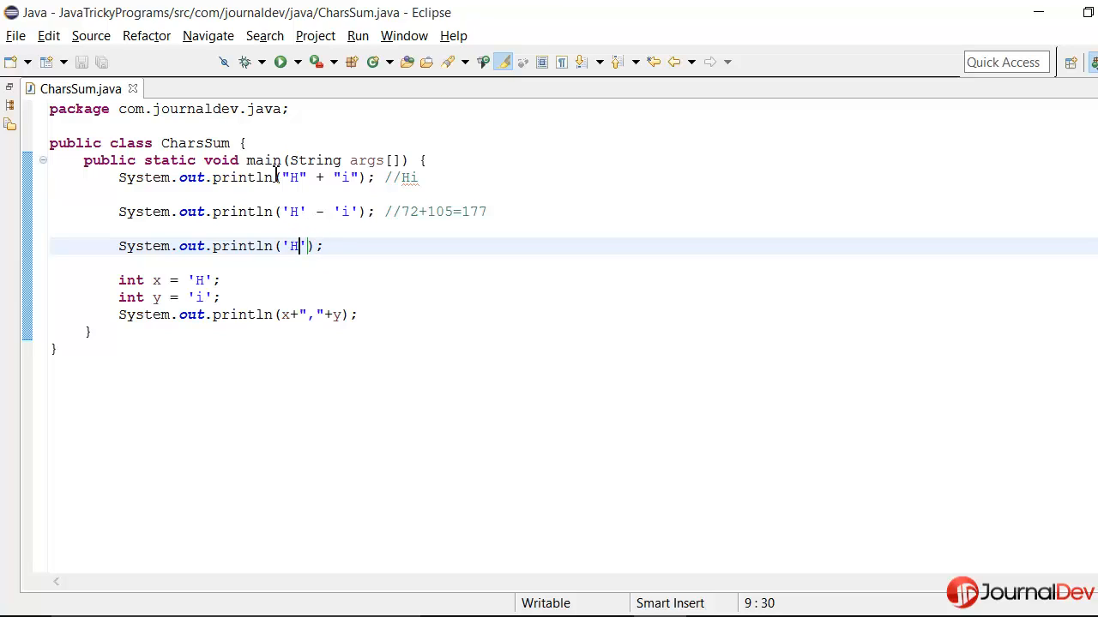
pyautogui.click(278, 61)
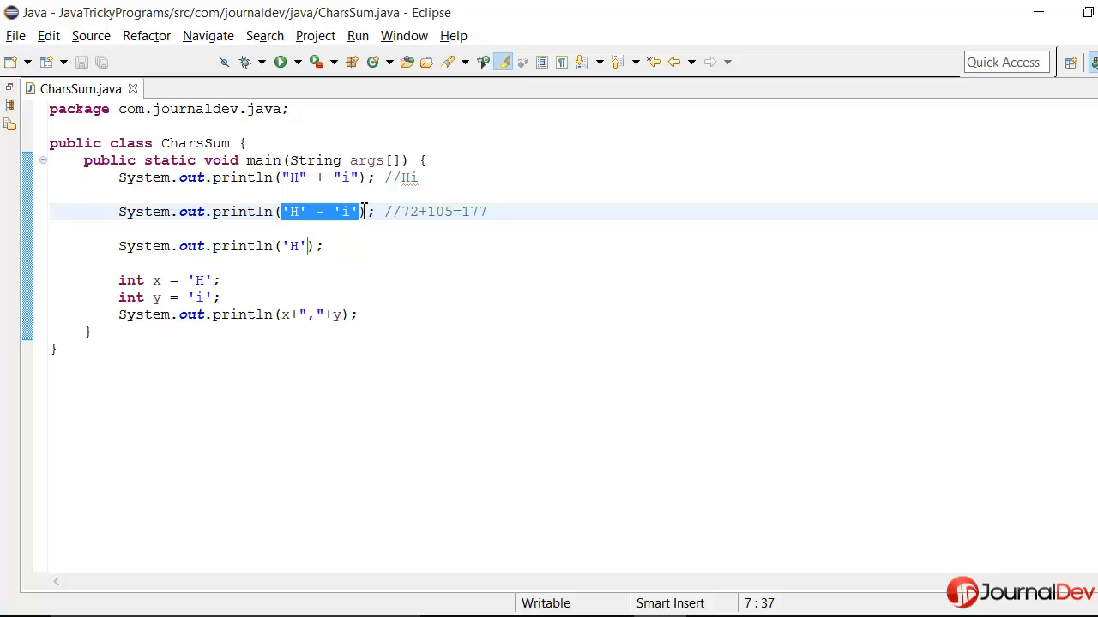
pyautogui.moveTo(401, 216)
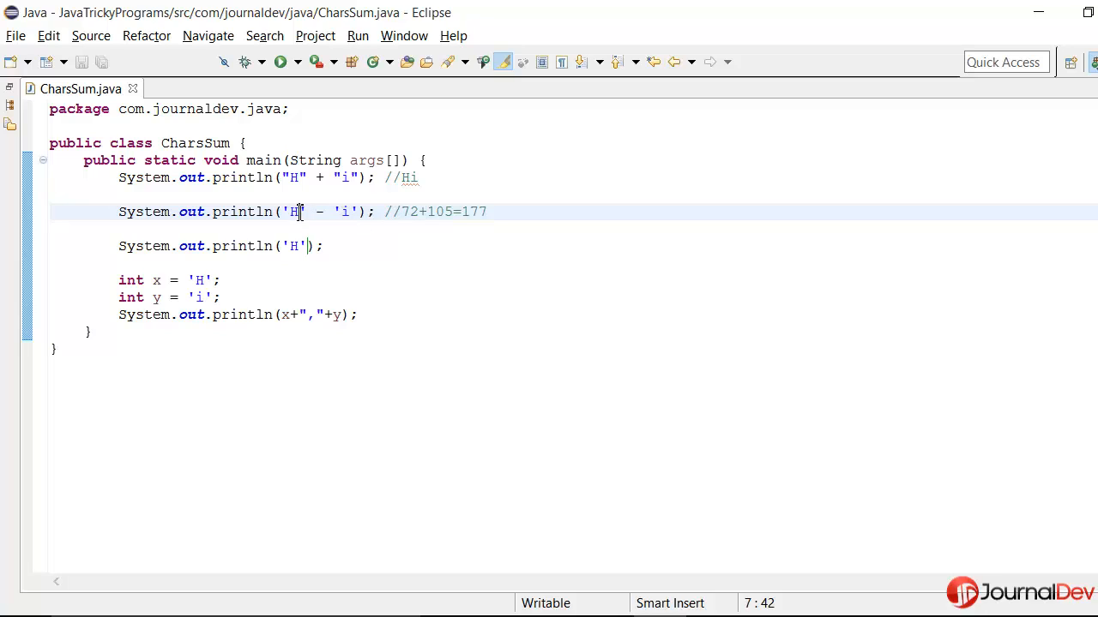
pyautogui.doubleClick(345, 213)
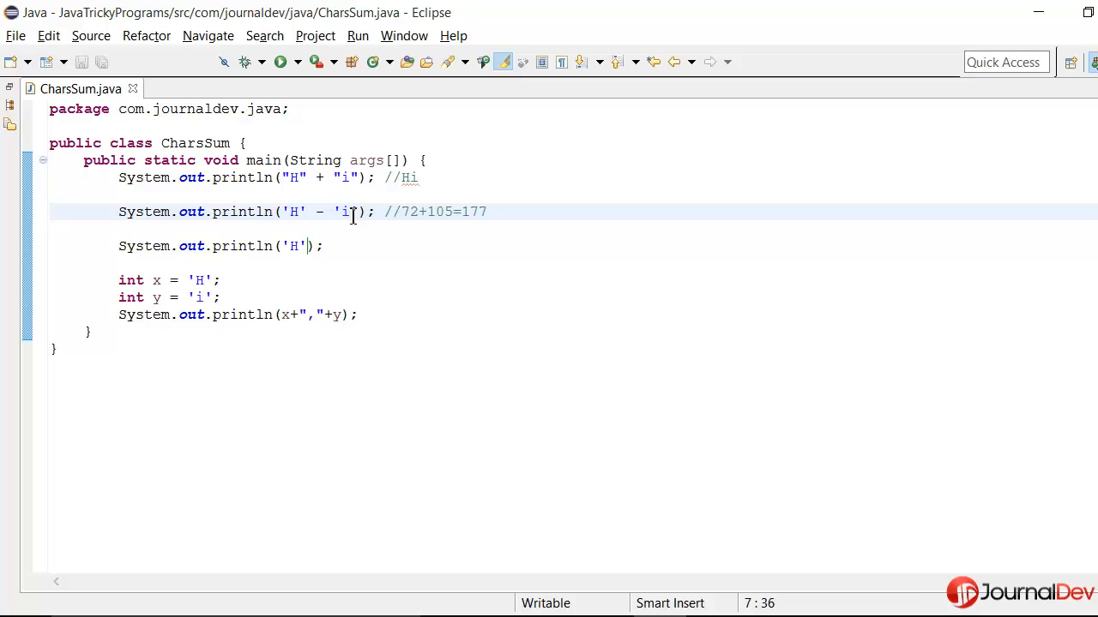
pyautogui.moveTo(401, 213); pyautogui.dragTo(484, 213)
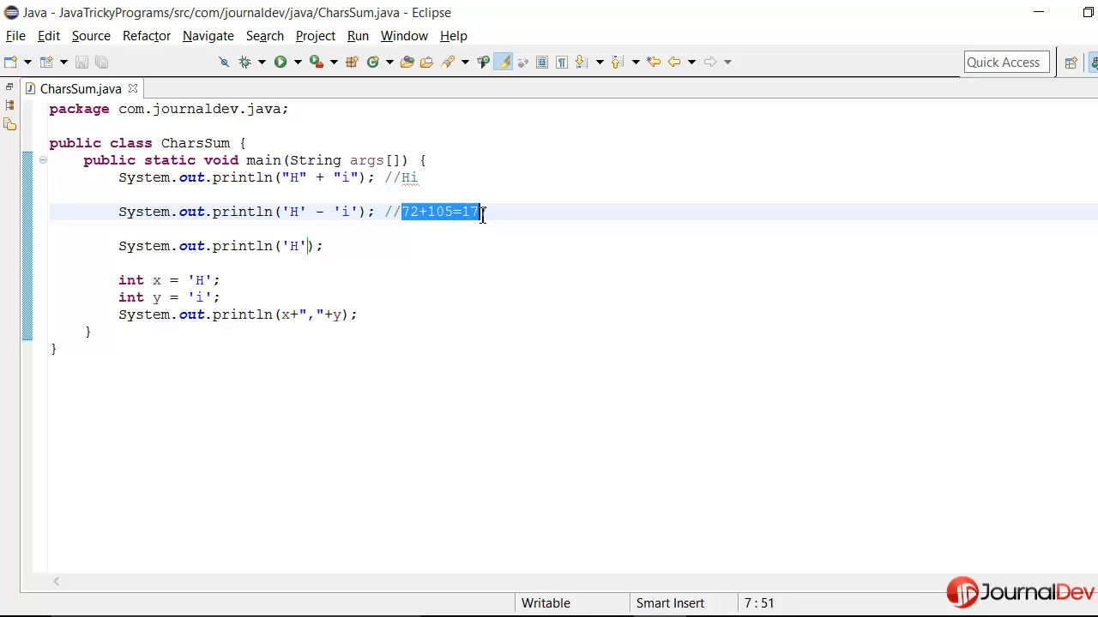